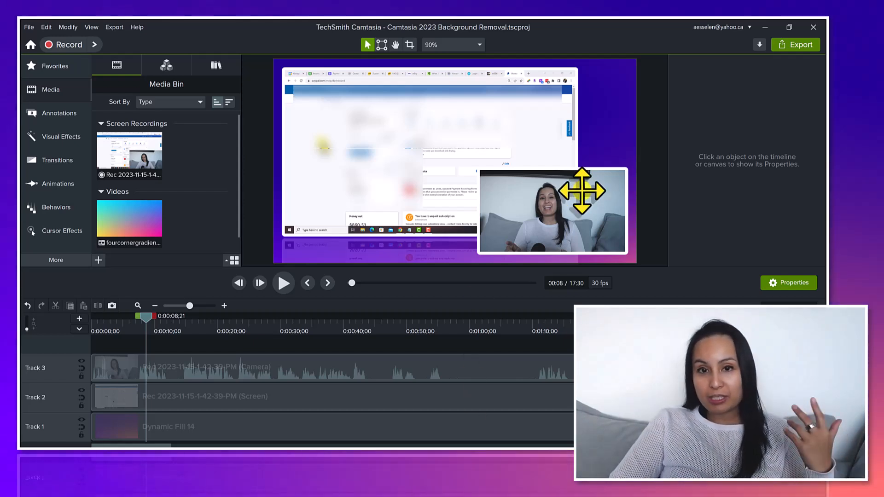
mouse_move(292, 356)
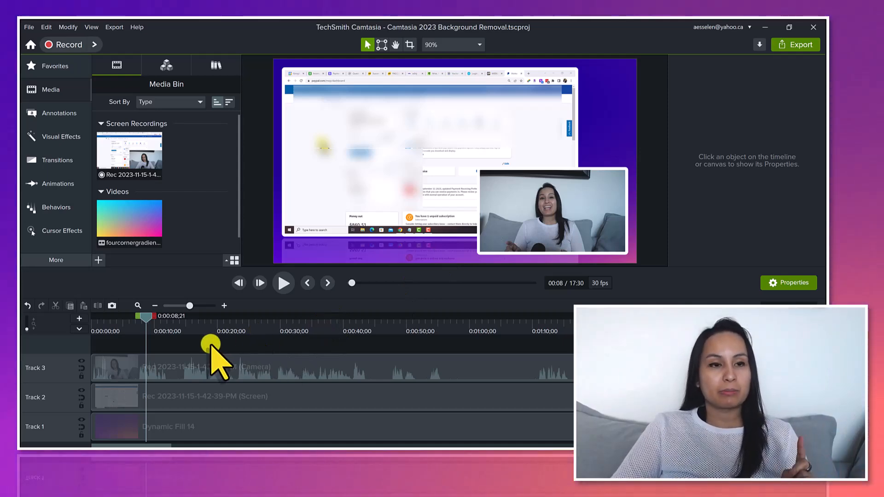
mouse_move(43, 136)
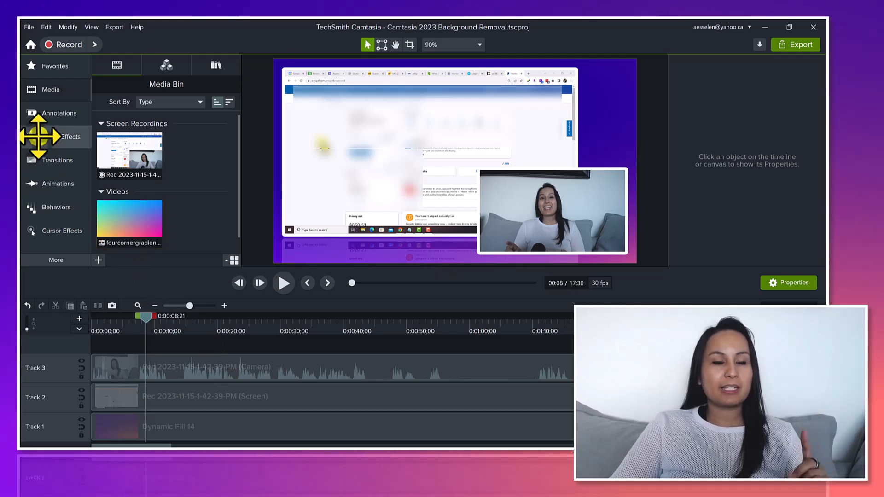
mouse_move(71, 136)
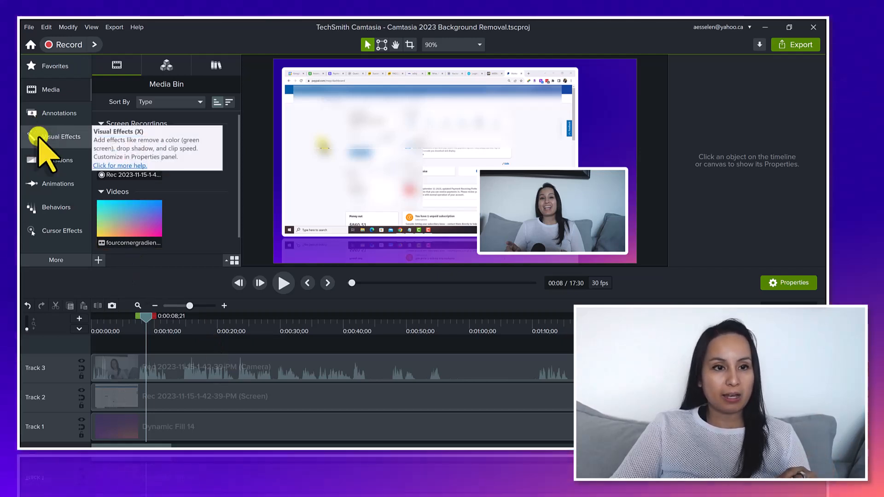
Show the Visual Effects library with Background Removal and Border available
click(61, 136)
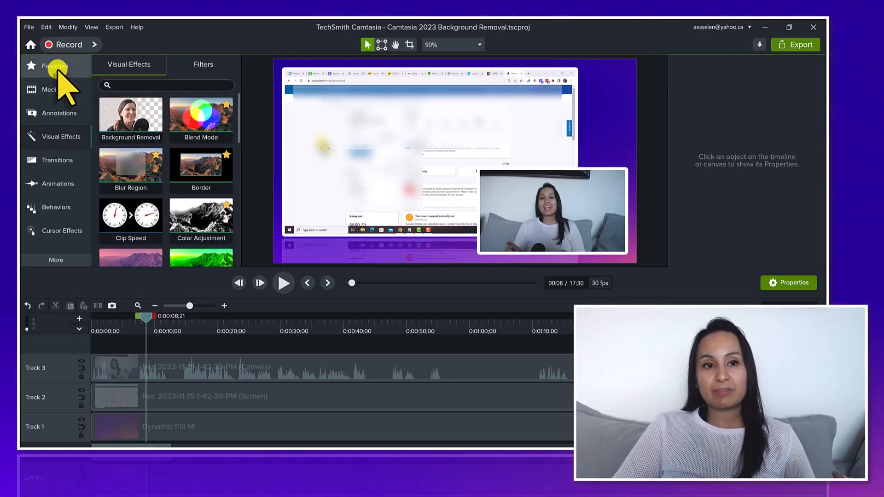
mouse_move(130, 119)
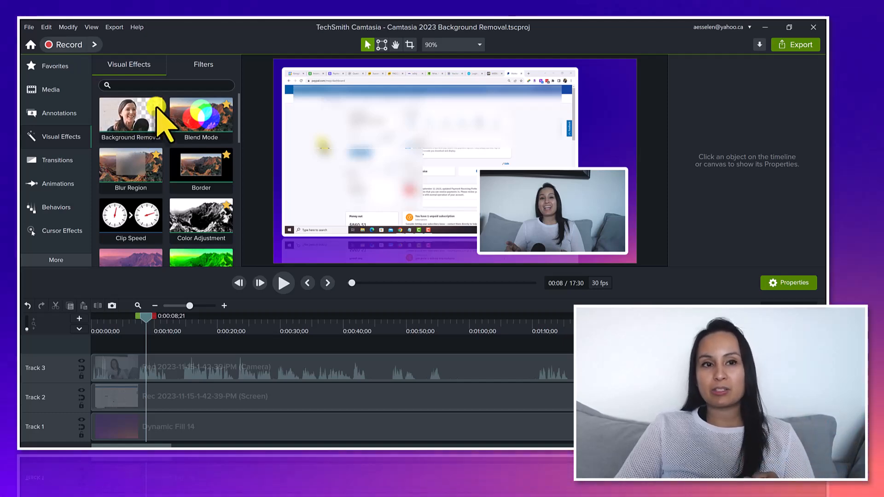
mouse_move(131, 119)
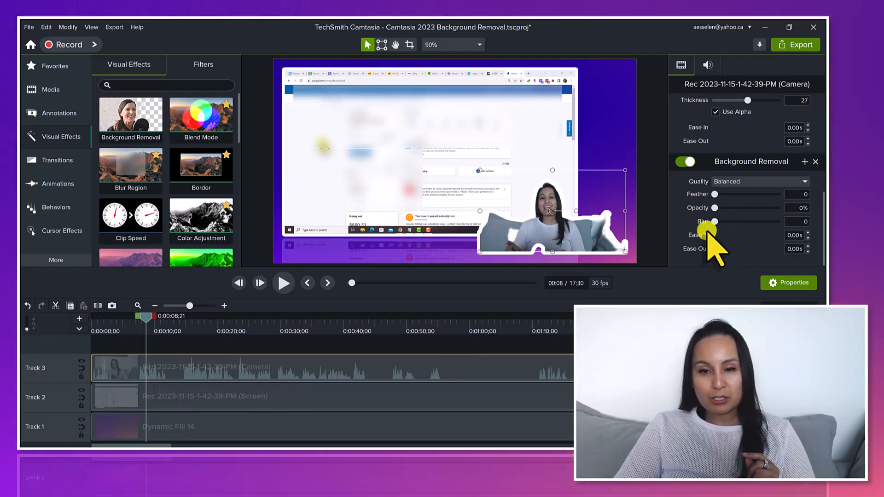
mouse_move(527, 259)
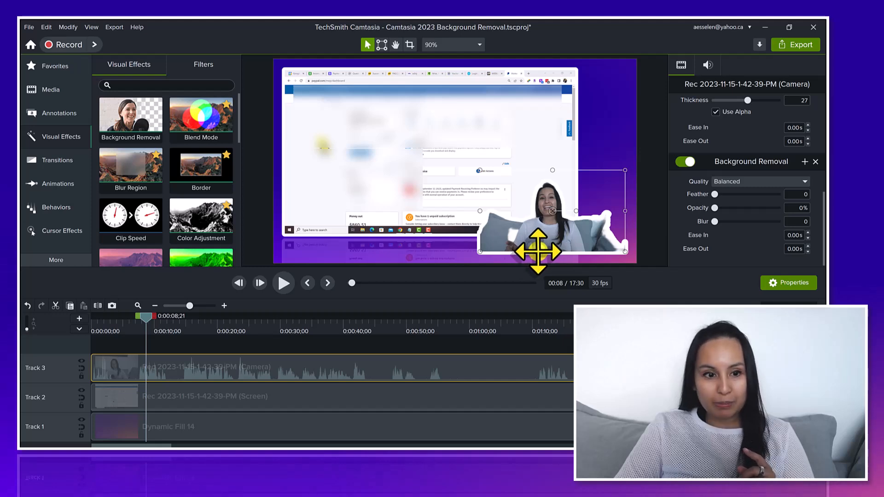
mouse_move(757, 242)
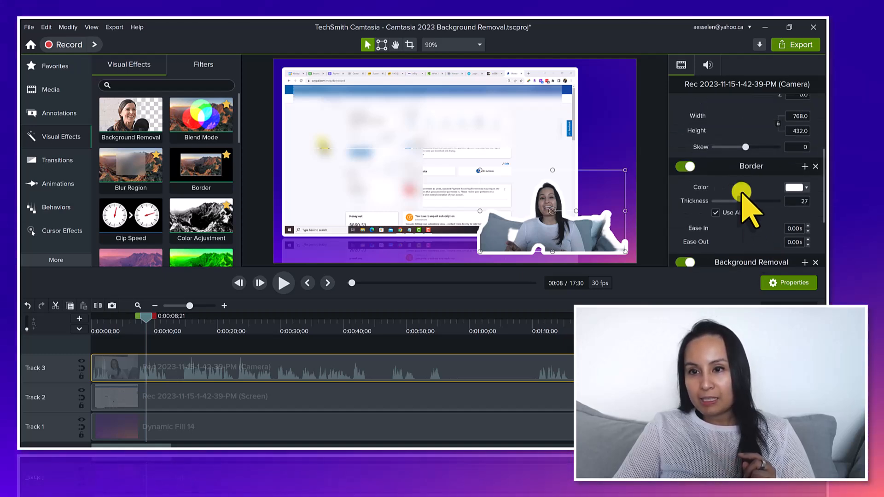
mouse_move(691, 181)
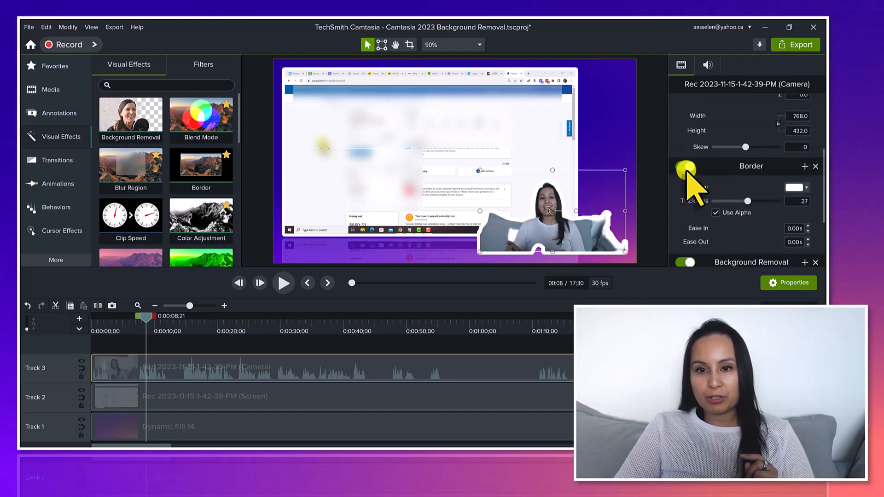
Toggle the white Border effect off and back on to compare the cut-out
click(793, 187)
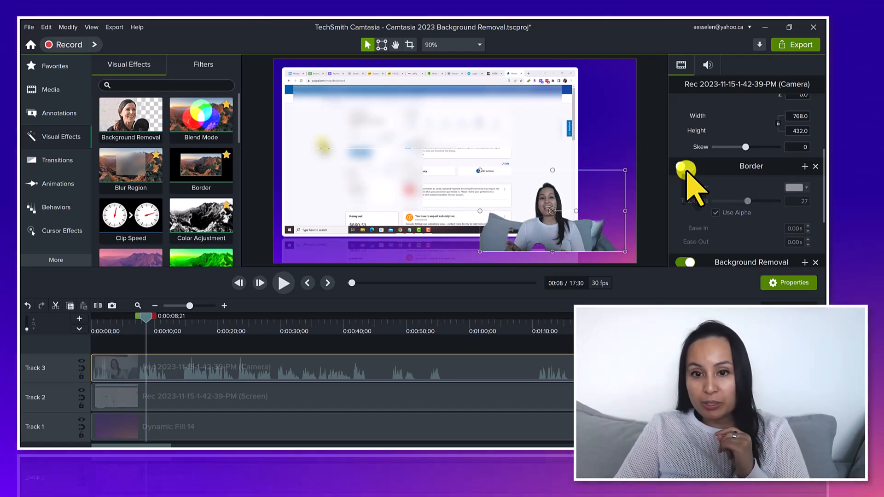
click(794, 187)
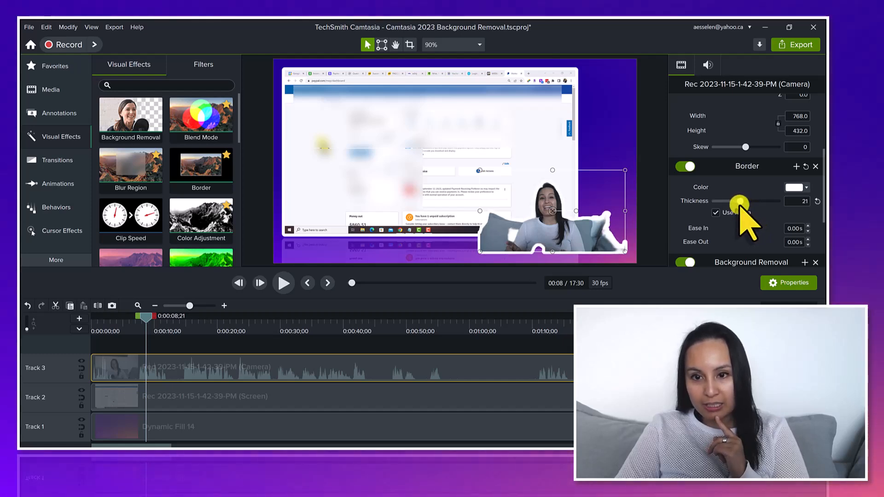
mouse_move(738, 233)
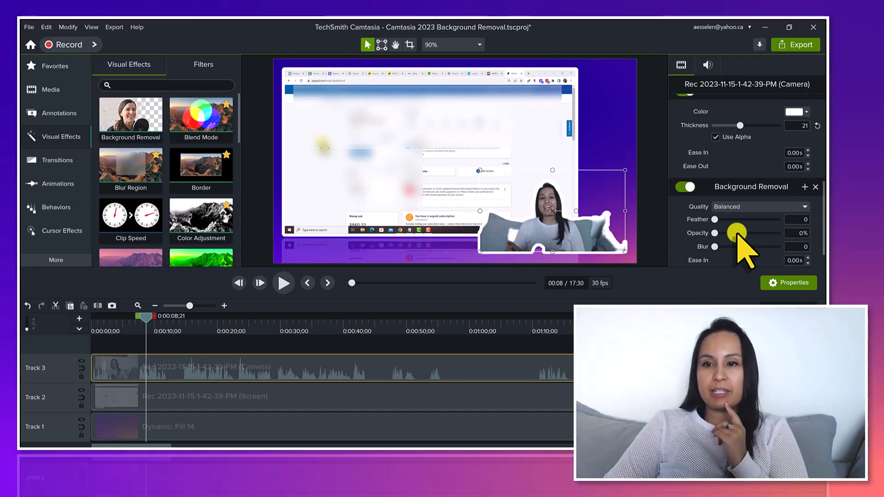
mouse_move(707, 167)
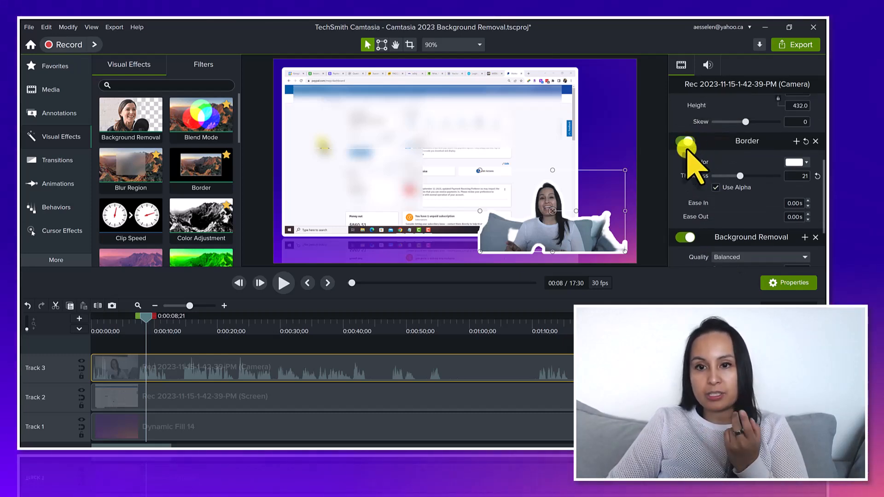
Try Accurate background removal quality, then return it to Balanced
scroll(down, 3)
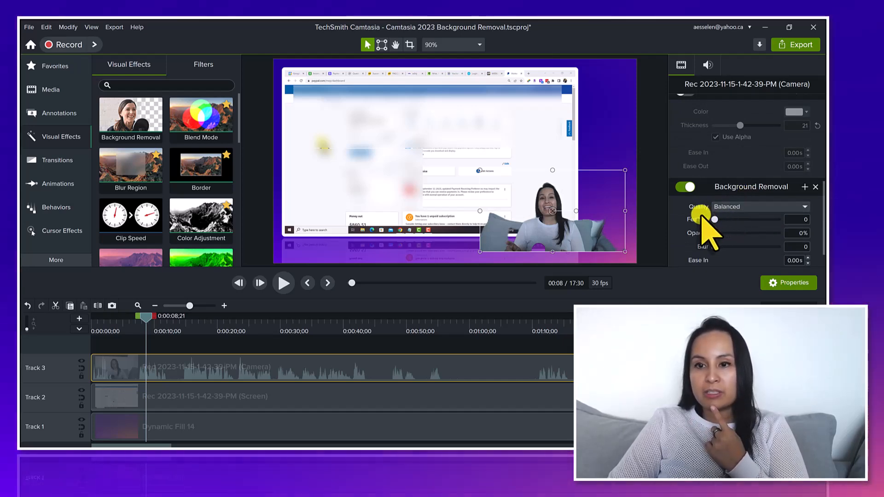
click(758, 206)
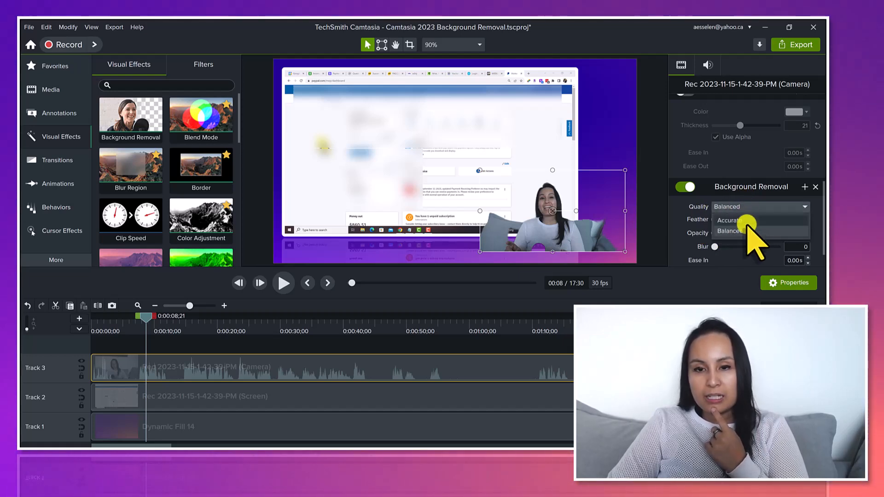
click(729, 220)
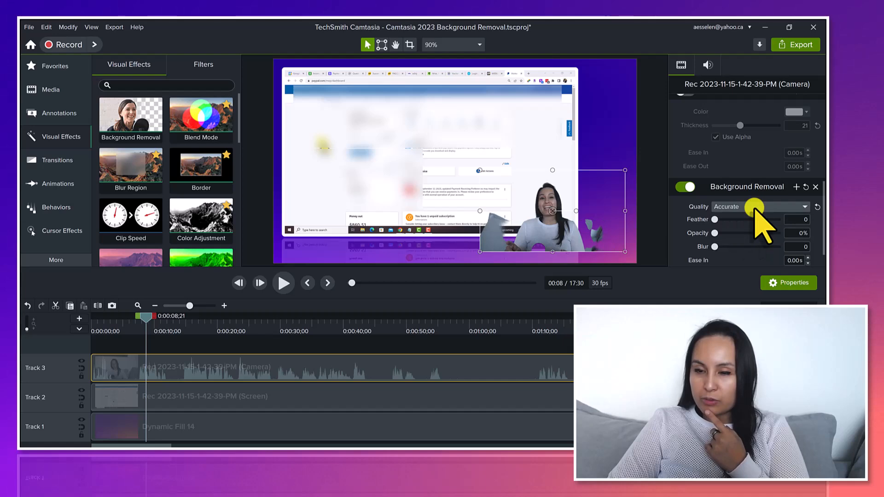
click(758, 206)
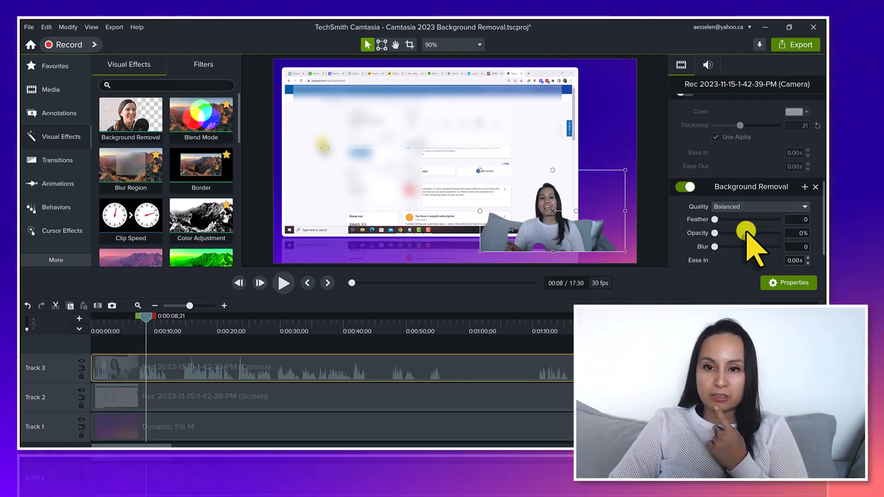
mouse_move(714, 225)
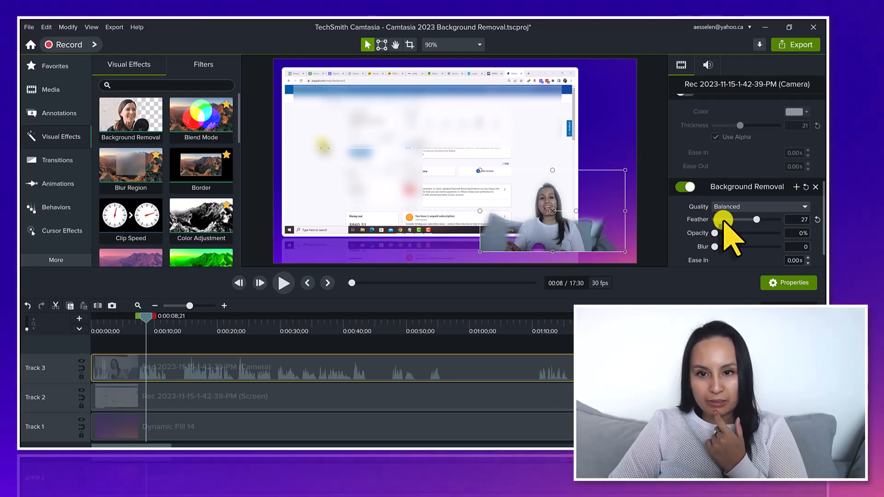
mouse_move(752, 220)
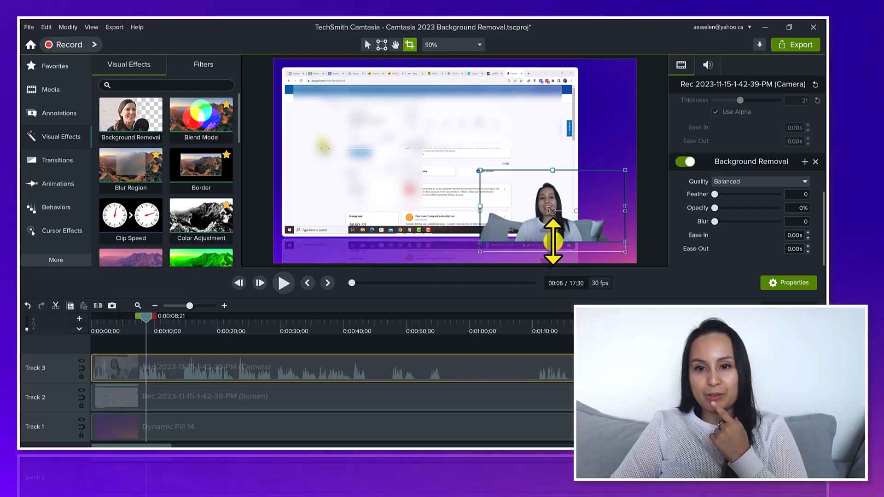
mouse_move(462, 197)
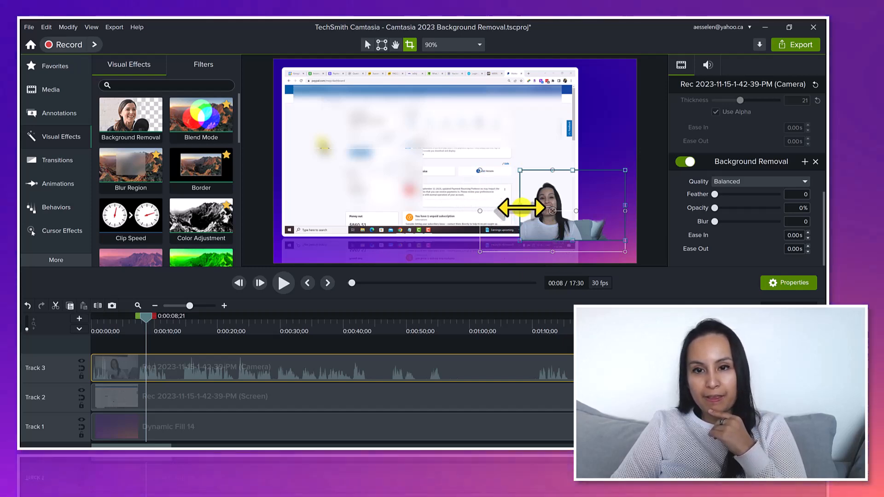
mouse_move(627, 207)
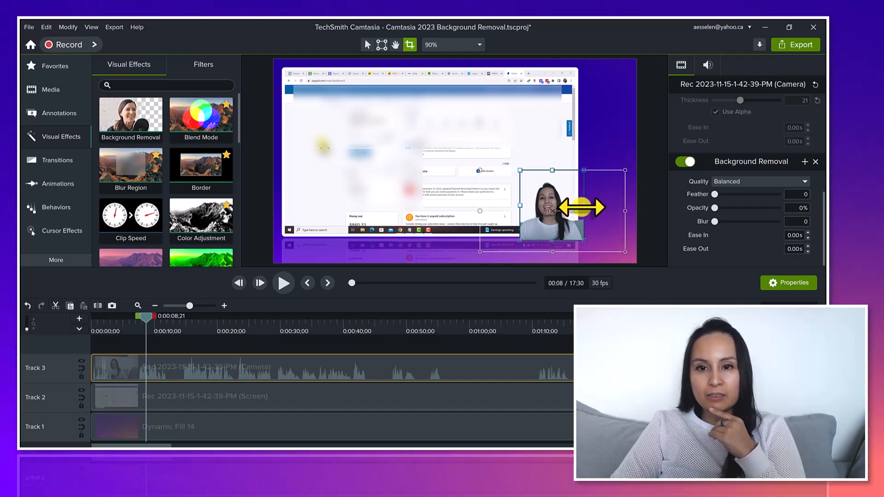
mouse_move(617, 212)
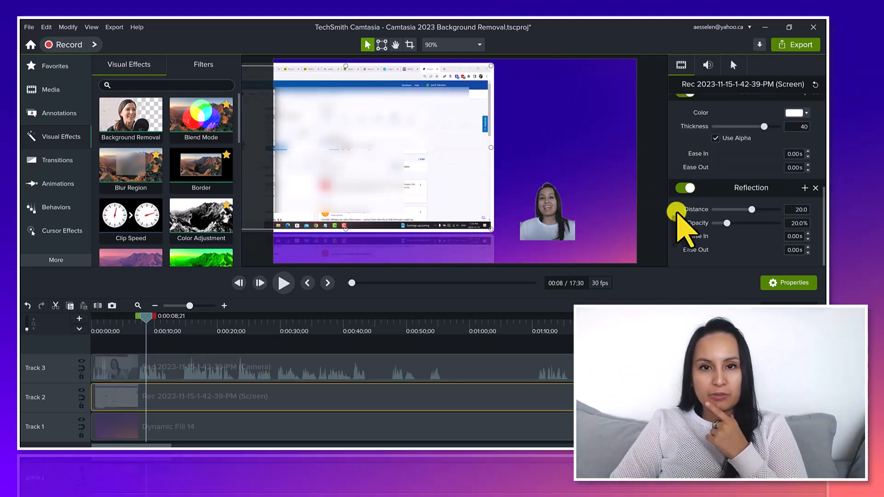
mouse_move(547, 228)
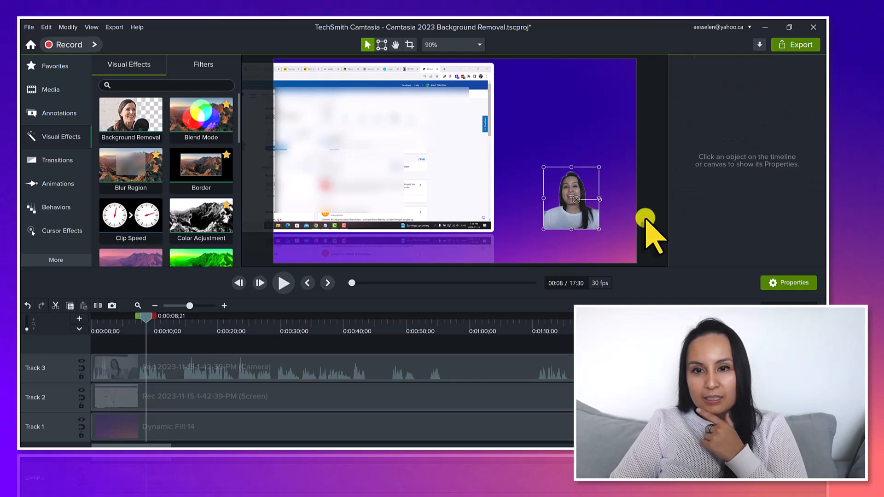
mouse_move(569, 220)
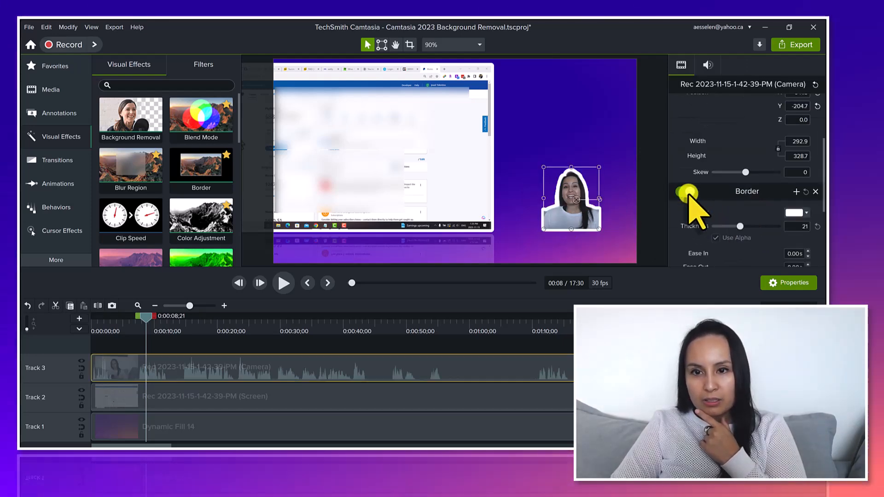
Turn the white border back on around the enlarged webcam cut-out
click(685, 191)
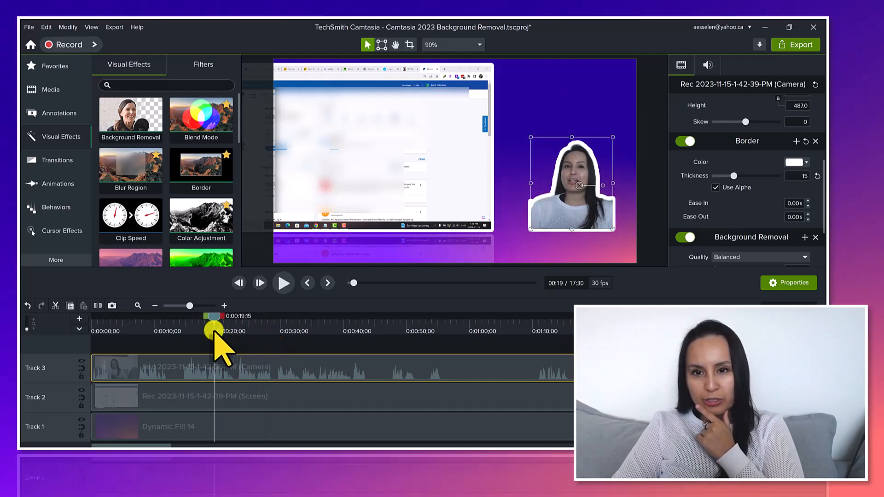
mouse_move(491, 147)
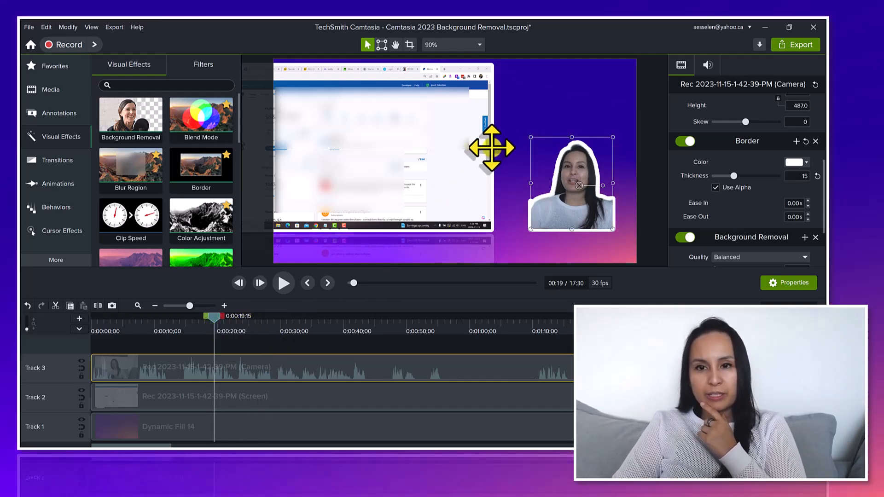
mouse_move(408, 44)
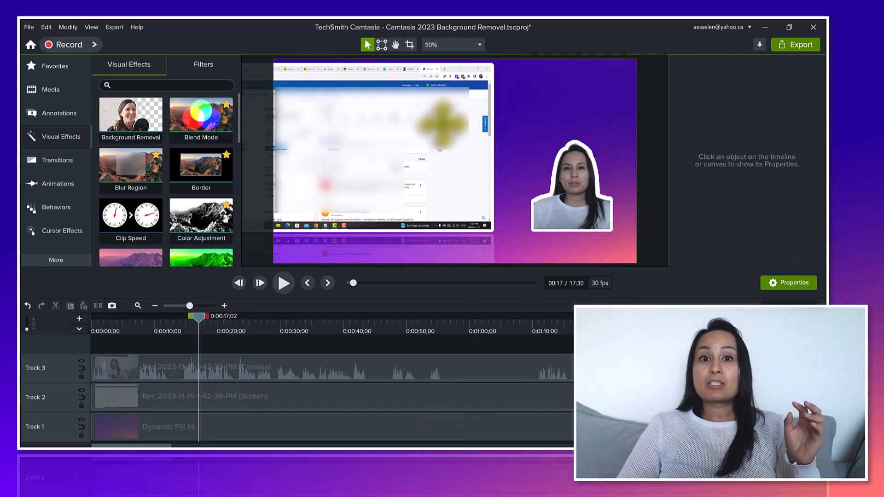
mouse_move(434, 285)
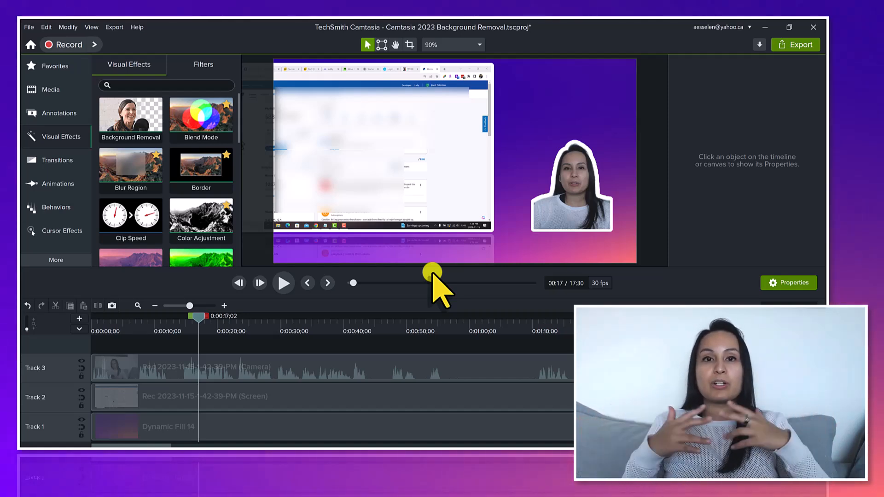
mouse_move(228, 305)
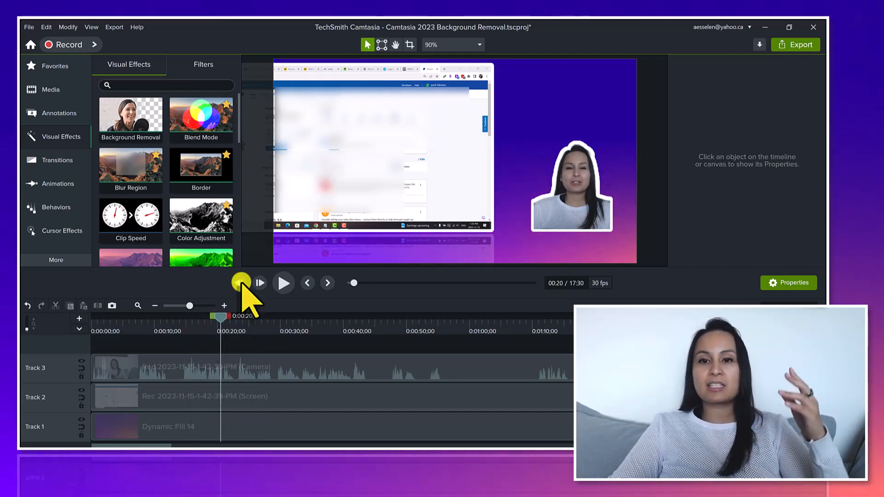
mouse_move(259, 283)
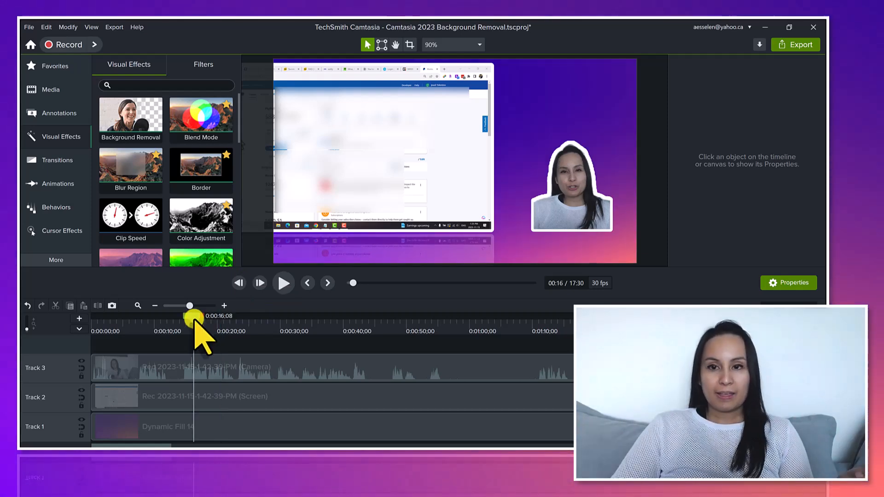
mouse_move(209, 290)
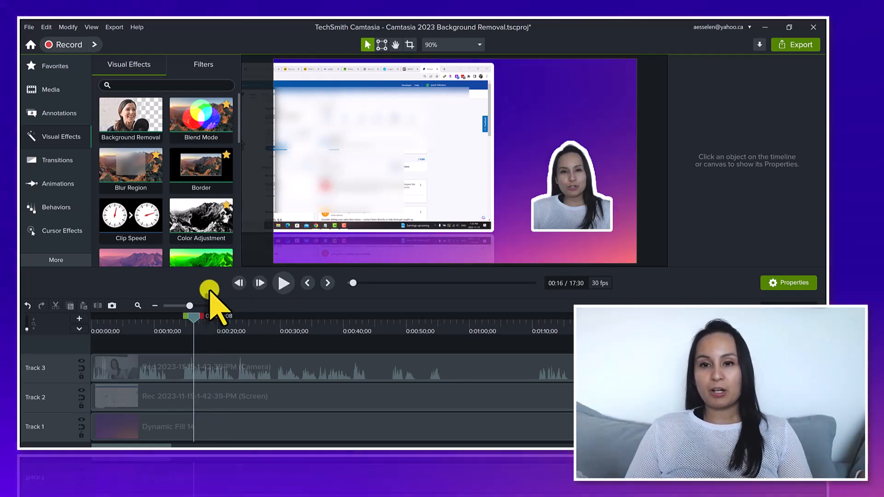